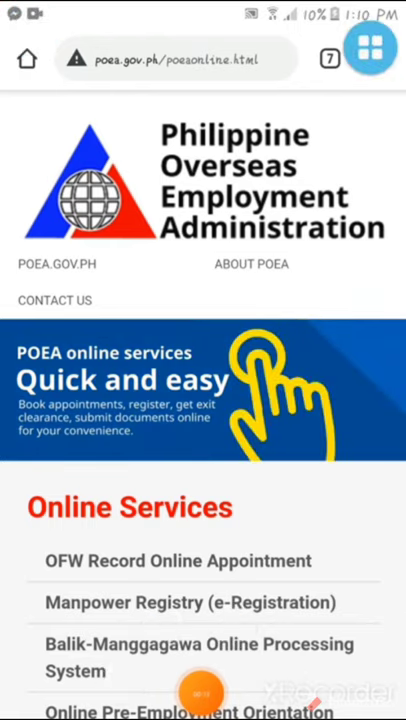
Enter the Manpower Registry (e-Registration) service and start a new account registration from its login page.
{"action": "scroll", "scroll_direction": "down", "scroll_amount": 3}
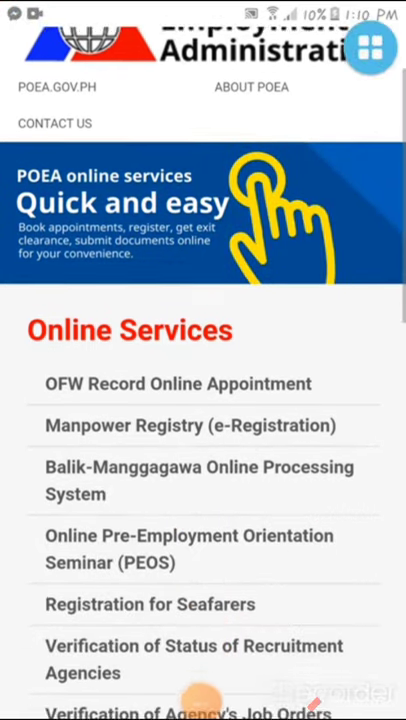
{"action": "scroll", "scroll_direction": "down", "scroll_amount": 3}
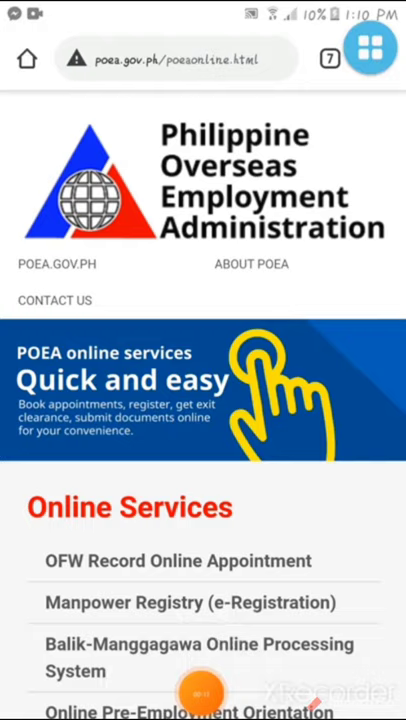
{"action": "scroll", "scroll_direction": "down", "scroll_amount": 3}
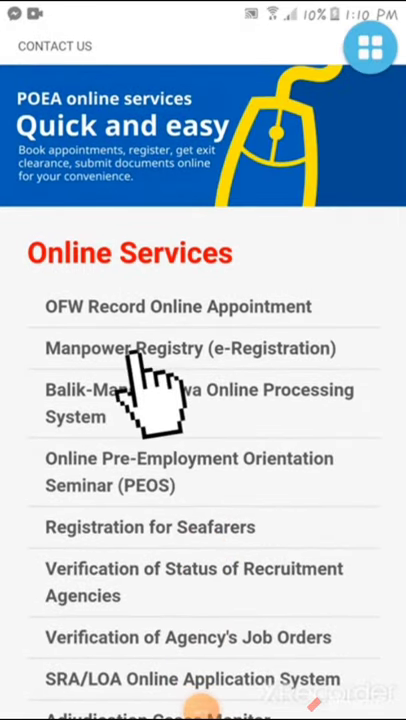
{"action": "left_click", "coordinate": [192, 348]}
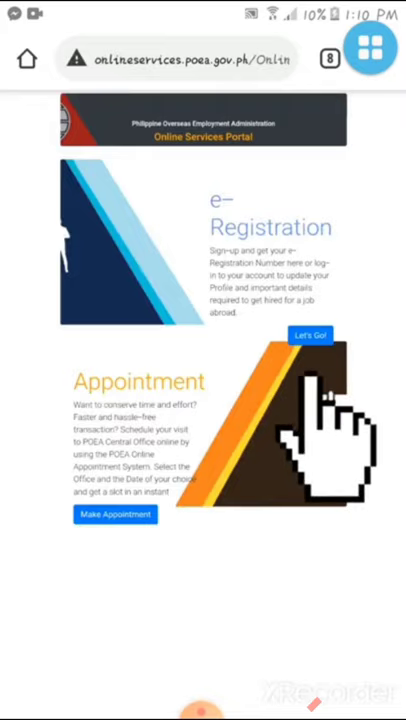
{"action": "left_click", "coordinate": [312, 334]}
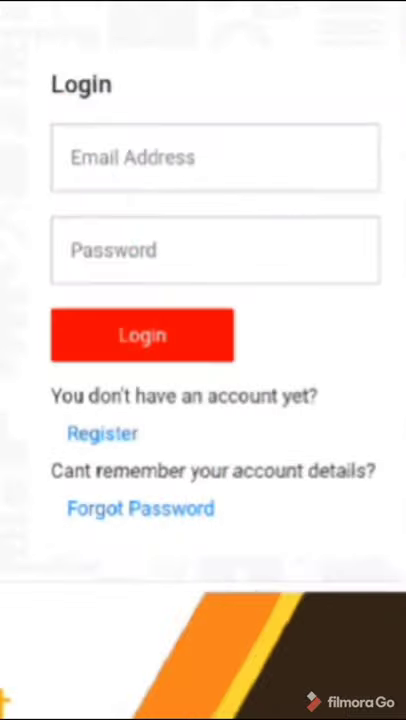
{"action": "left_click", "coordinate": [102, 432]}
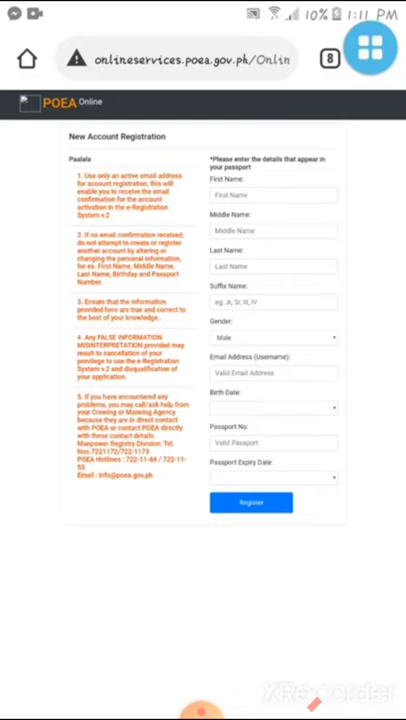
Fill the New Account Registration form, submit it, and receive the Account Activation email with a temporary password.
{"action": "left_click", "coordinate": [272, 196]}
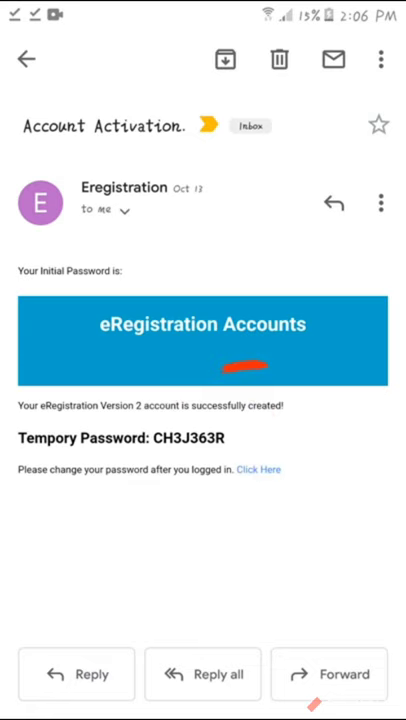
Follow the activation email's Click Here link back to the portal login with email and temporary password entered.
{"action": "left_click", "coordinate": [260, 468]}
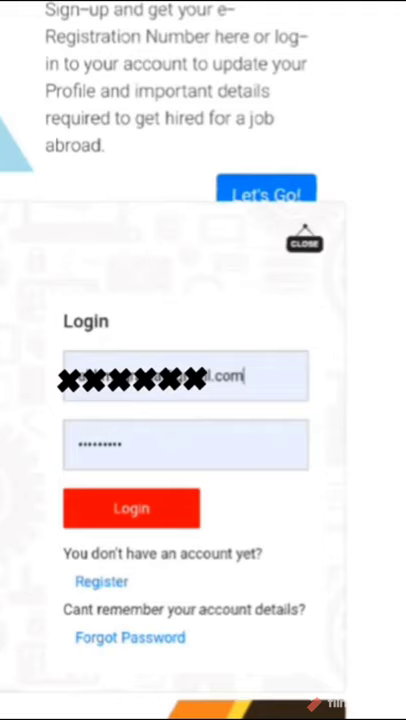
Sign in to the new e-Registration account and land on its Dashboard.
{"action": "left_click", "coordinate": [132, 508]}
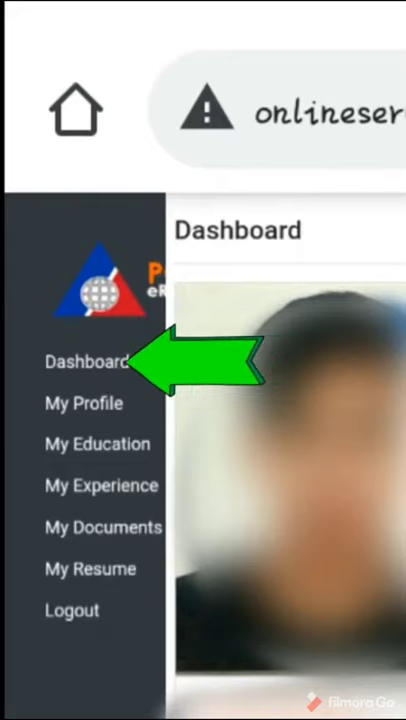
Add a work preference and three past work experience records under My Profile/My Experience.
{"action": "left_click", "coordinate": [84, 402]}
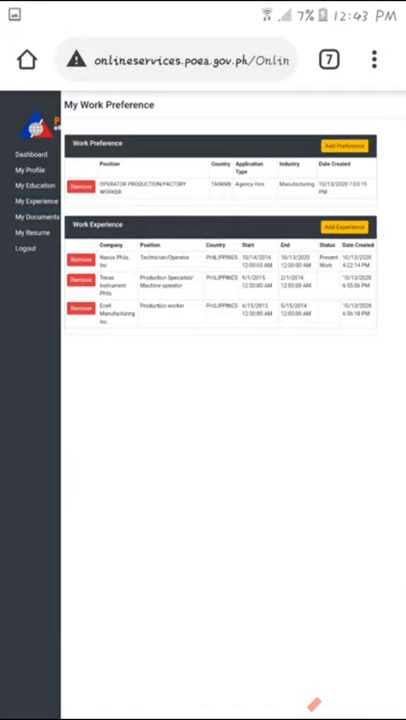
Show My Resume from My Documents, displaying the applicant information sheet with details, education and experience.
{"action": "left_click", "coordinate": [36, 216]}
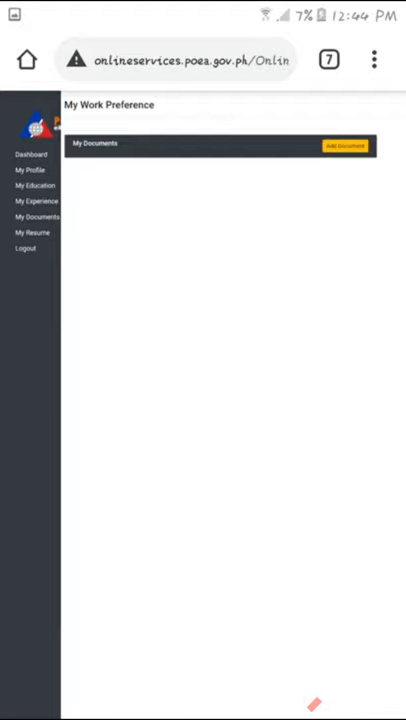
{"action": "left_click", "coordinate": [344, 146]}
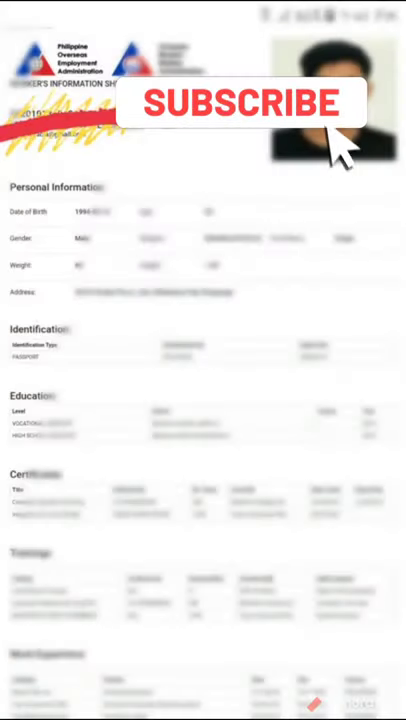
{"action": "left_click", "coordinate": [240, 102]}
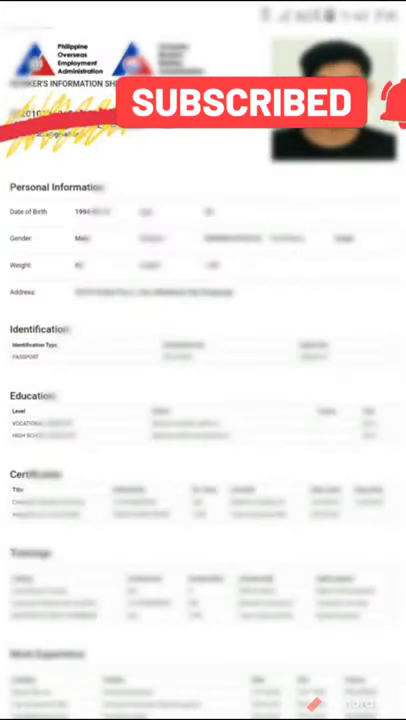